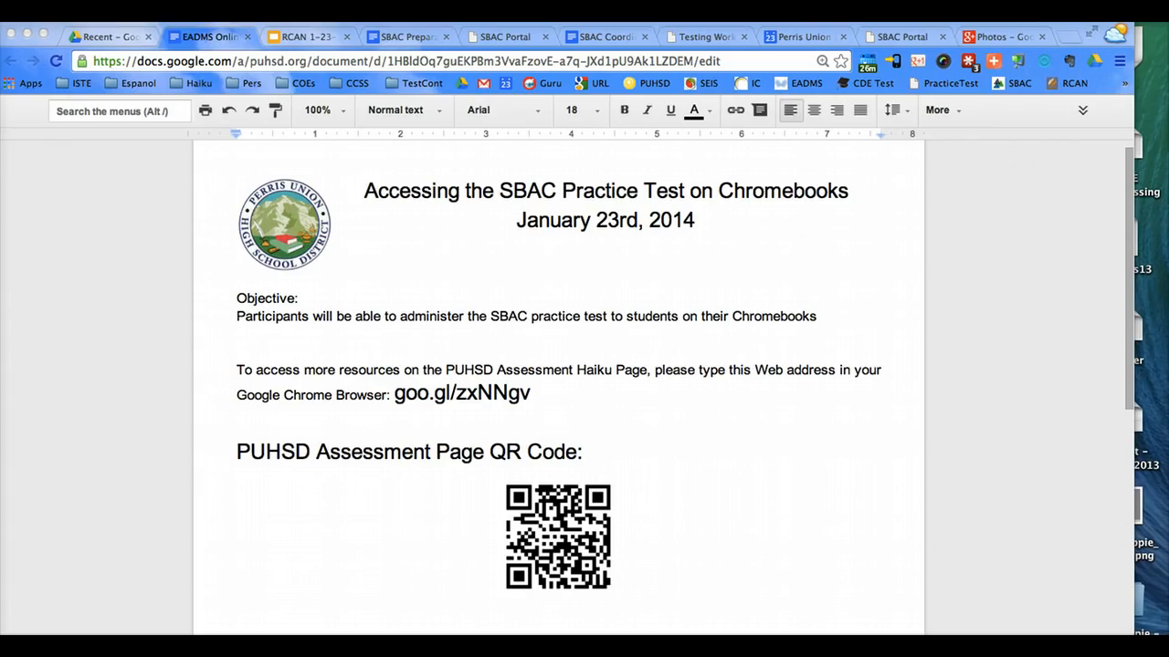
- Switch from the Google Docs handout to the Photos tab with the Chromebook demo video
left_click(1001, 36)
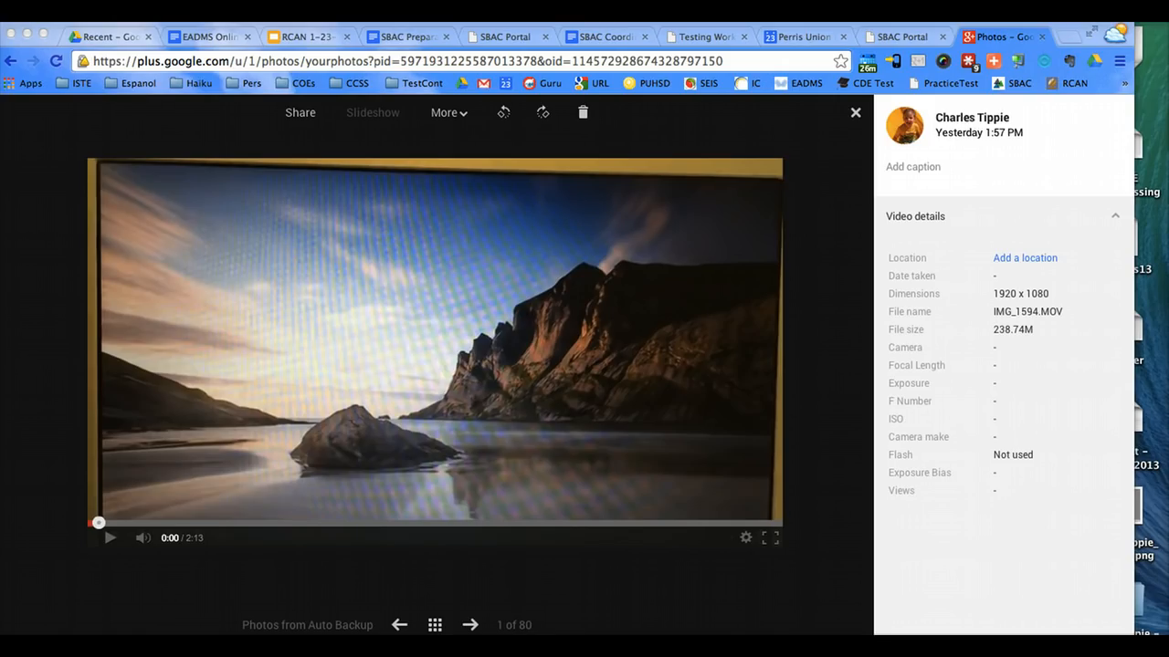
- Play the demonstration video with adjusted volume until the AIR Secure Browser state screen appears
left_click(770, 536)
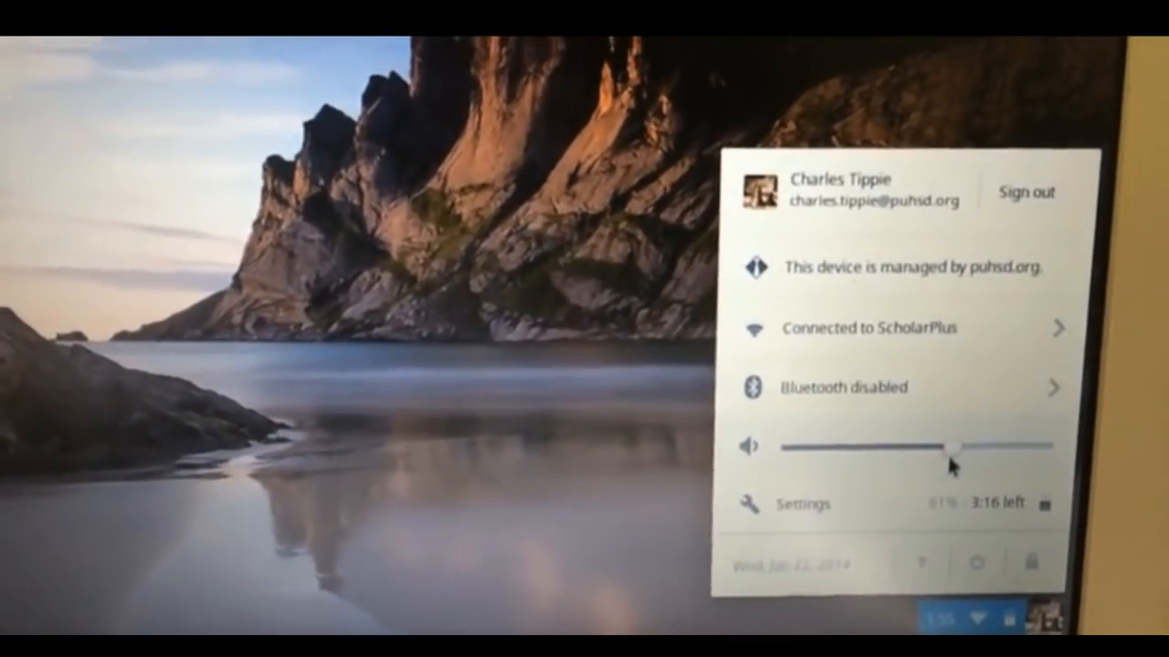
left_click_drag(953, 447, 1023, 467)
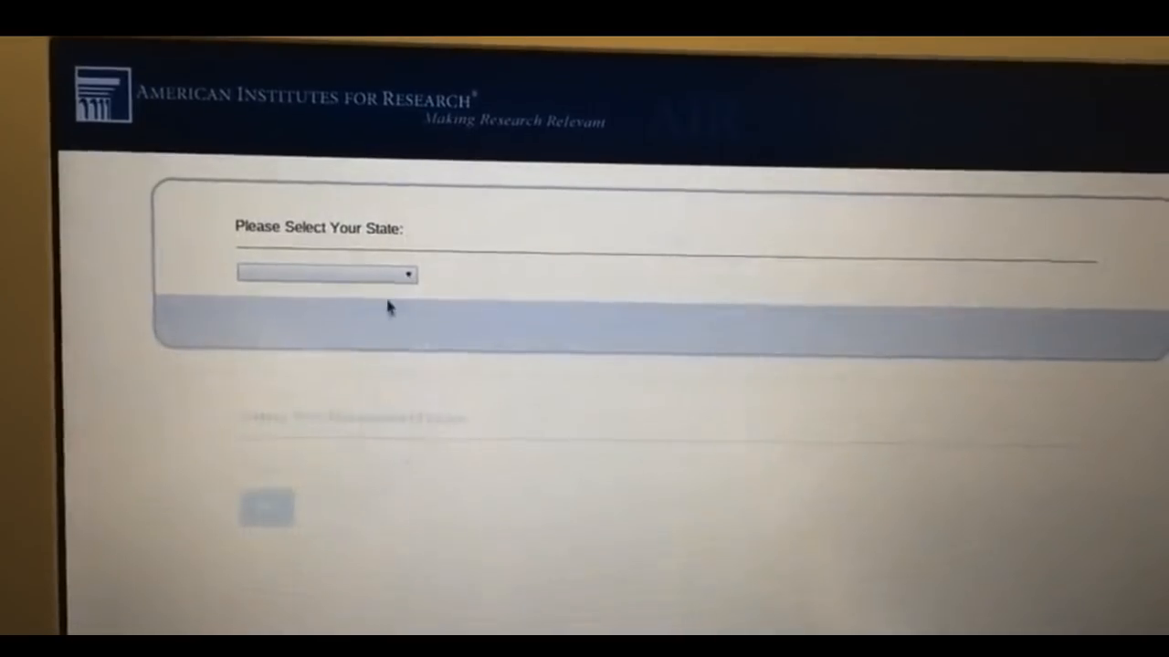
- Choose California with the Smarter Balanced Field Test and go to the Practice Test guest sign-in
left_click(325, 274)
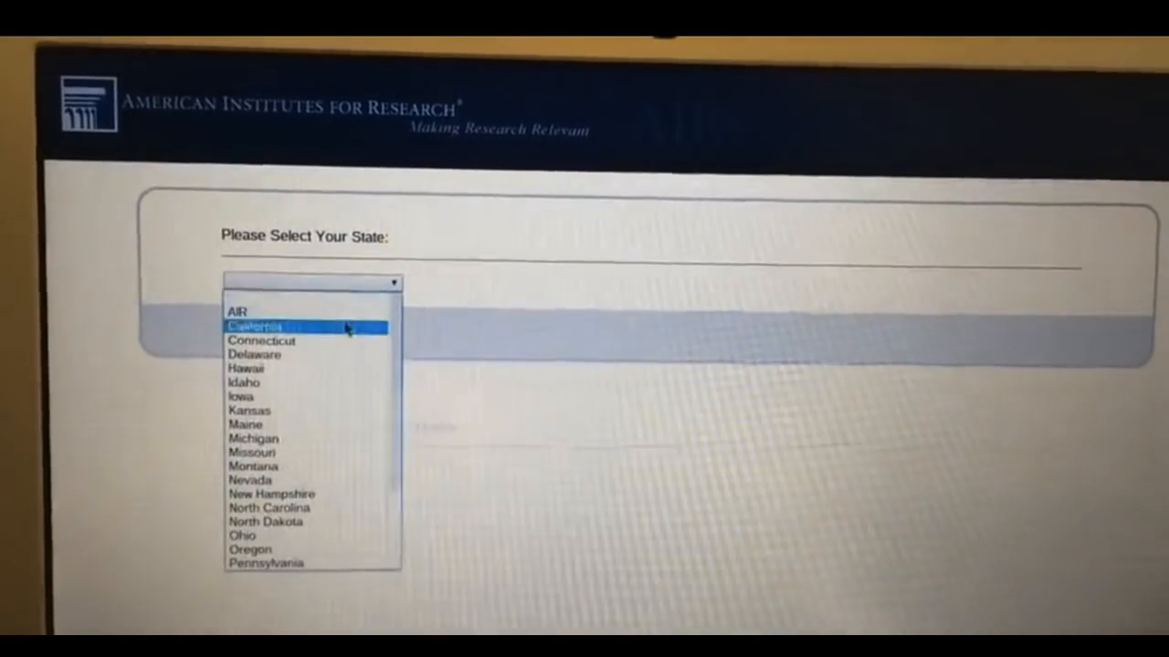
left_click(256, 325)
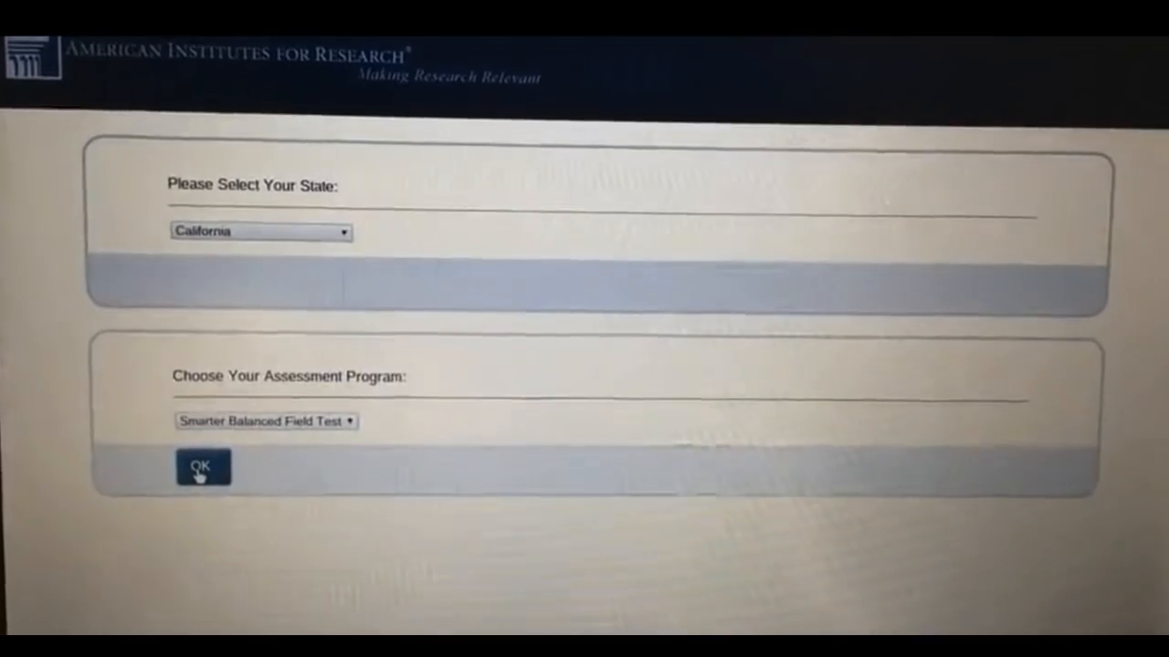
left_click(200, 468)
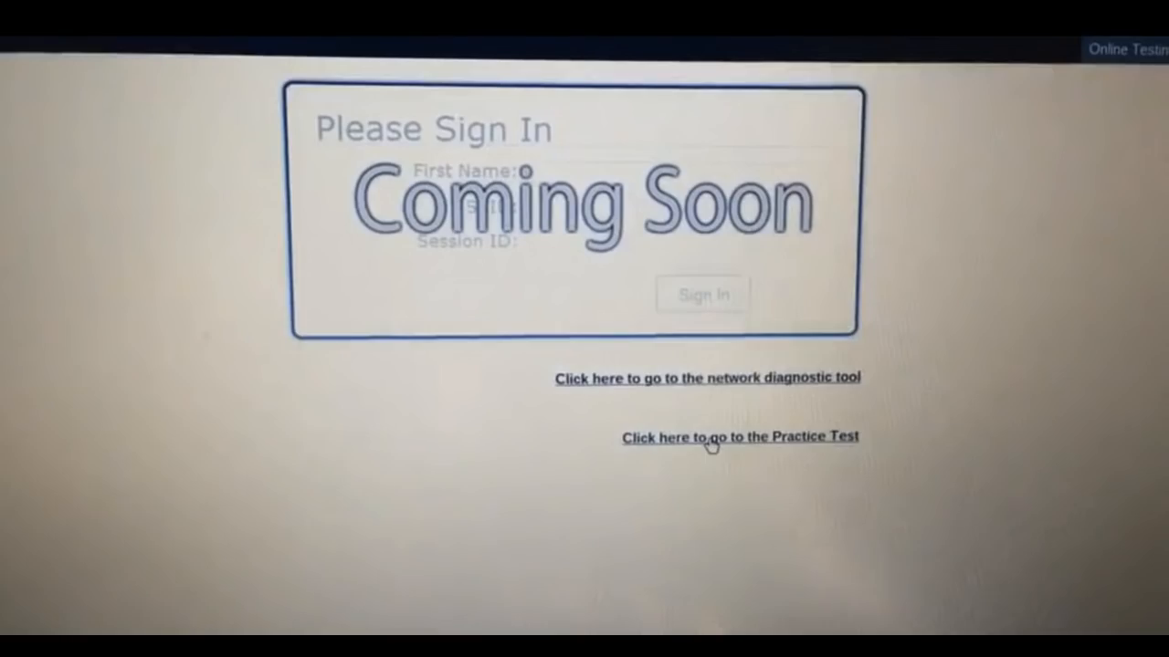
left_click(739, 436)
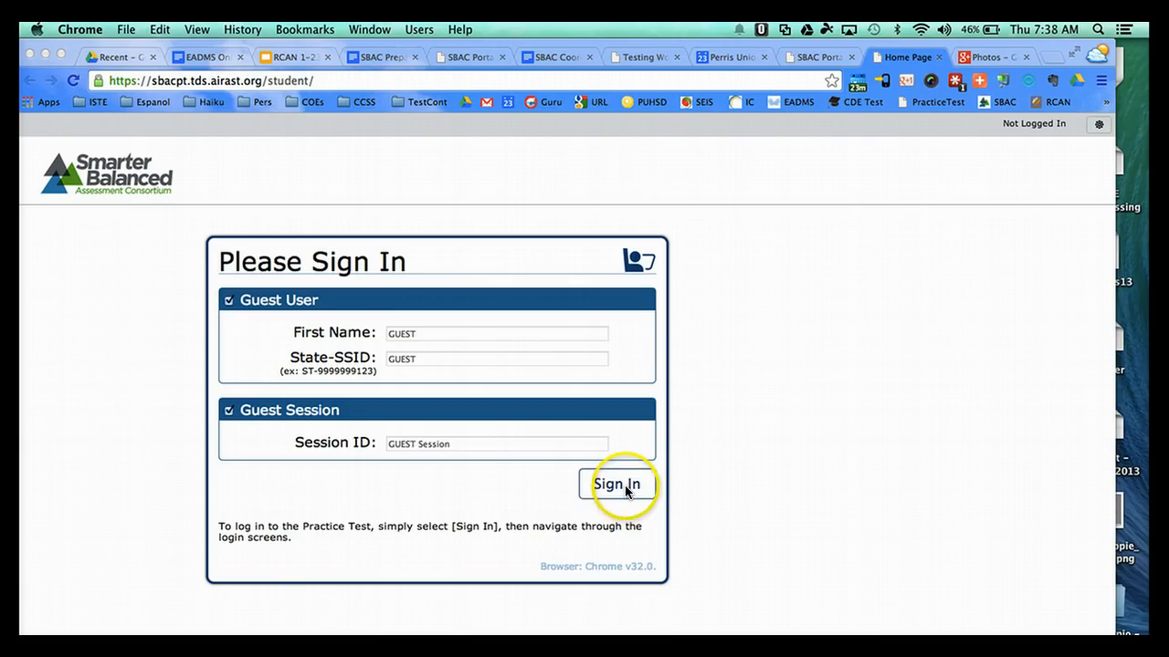
- Sign in as a guest, choose grade 7 and confirm the guest information
left_click(617, 484)
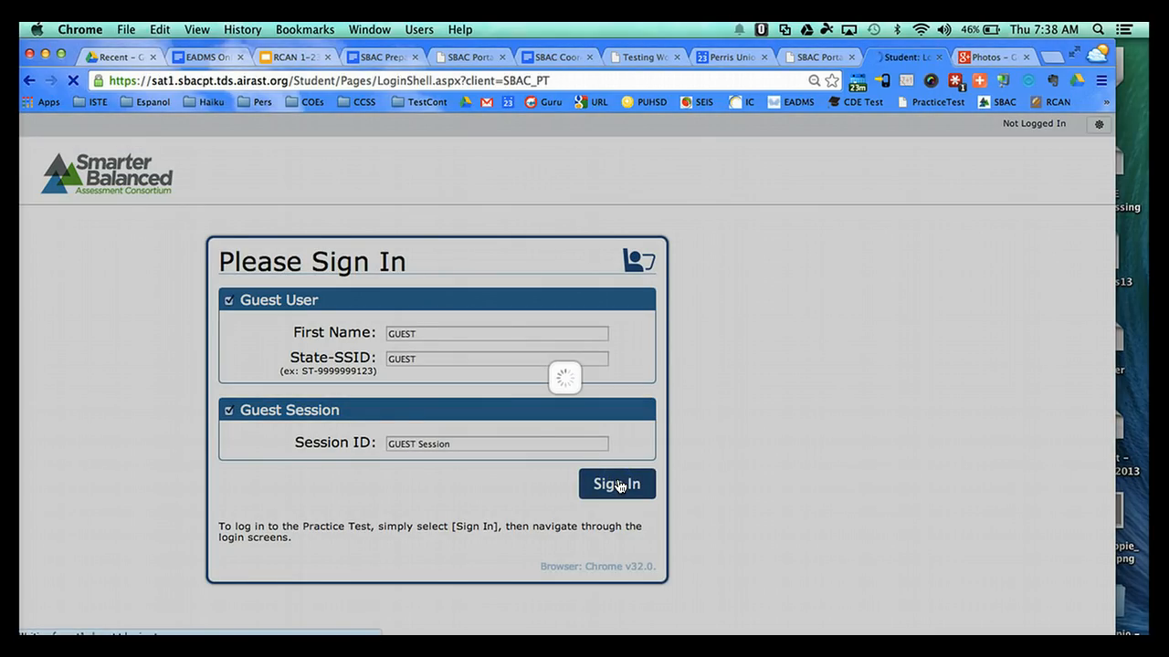
left_click(617, 484)
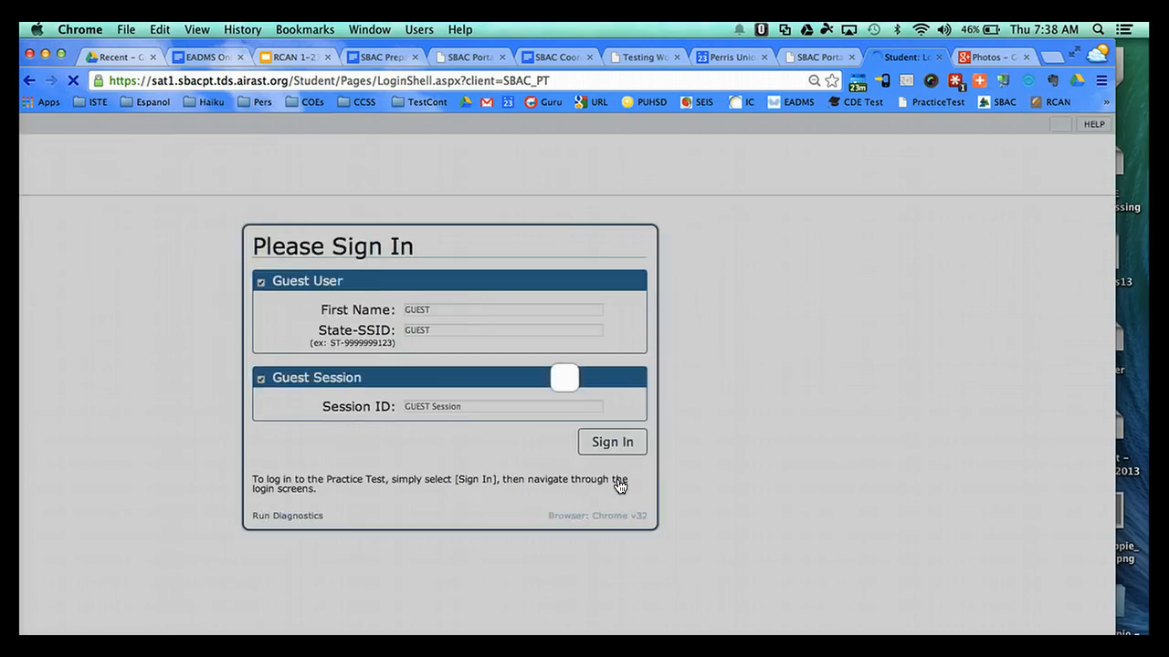
left_click(611, 442)
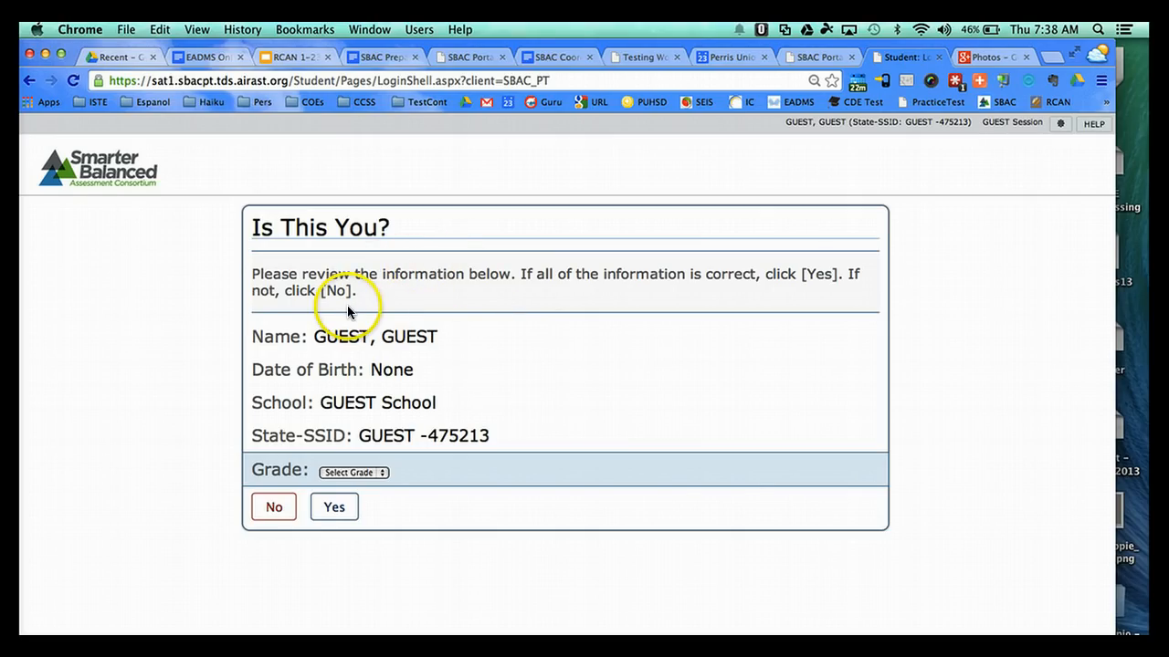
mouse_move(398, 472)
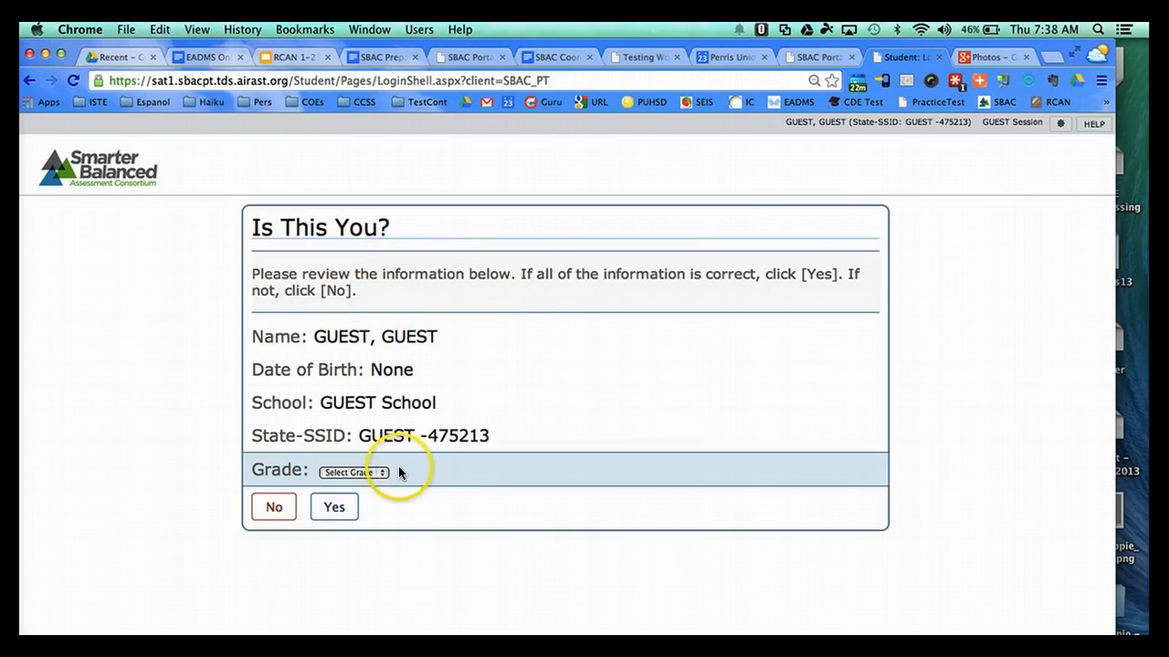
left_click(354, 471)
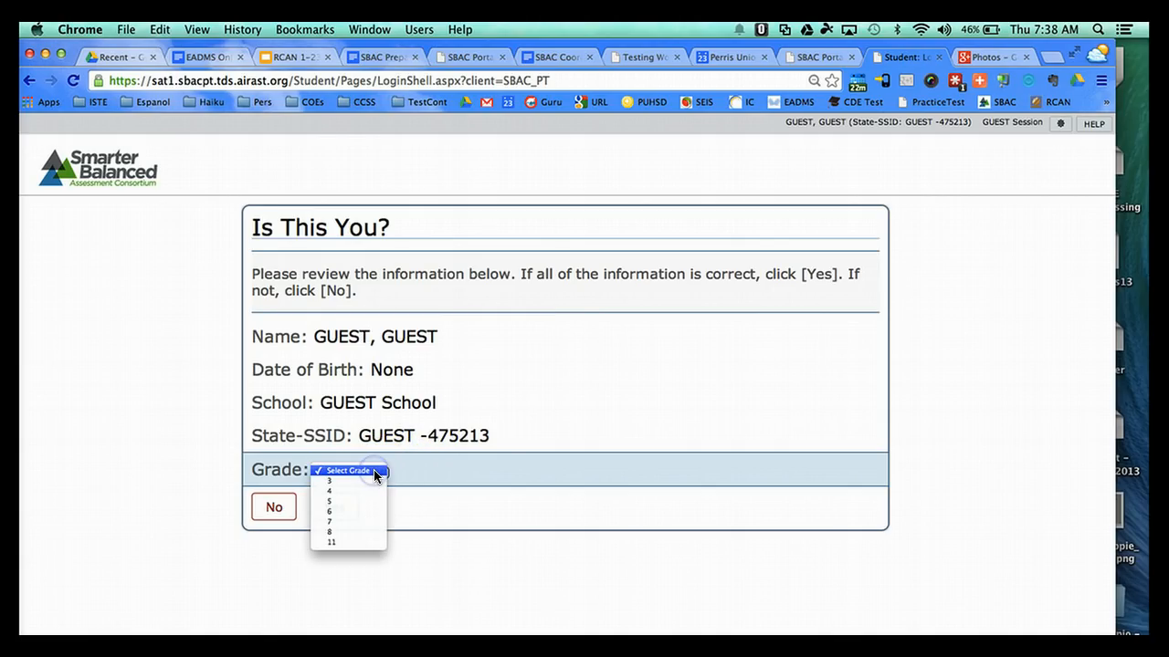
mouse_move(363, 523)
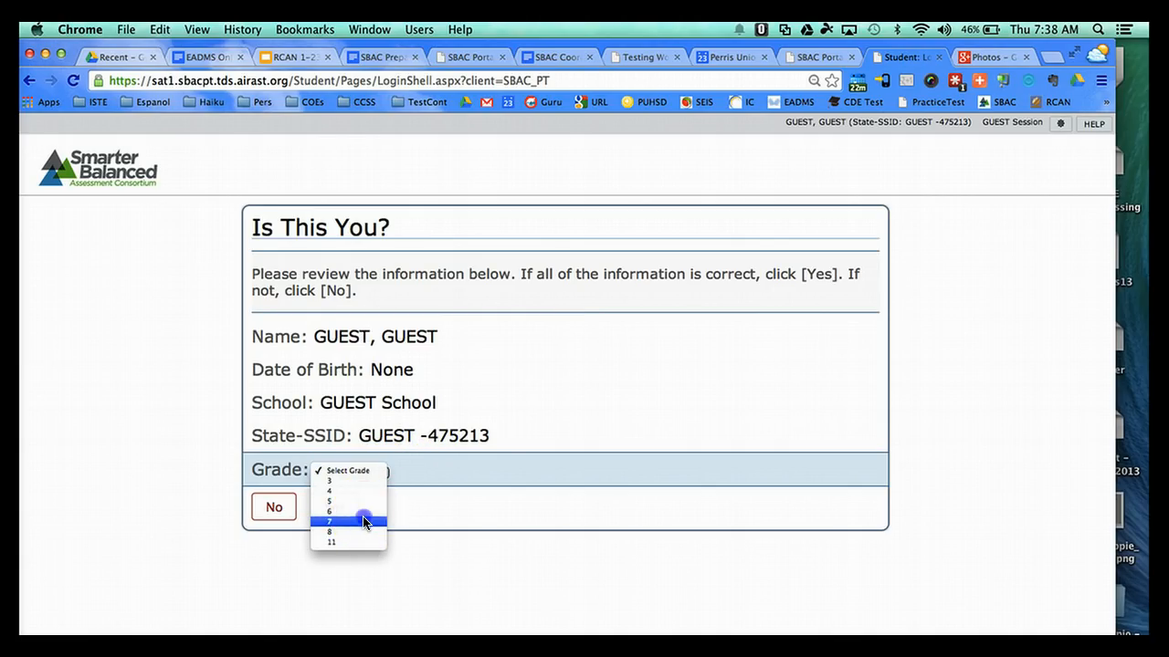
left_click(329, 523)
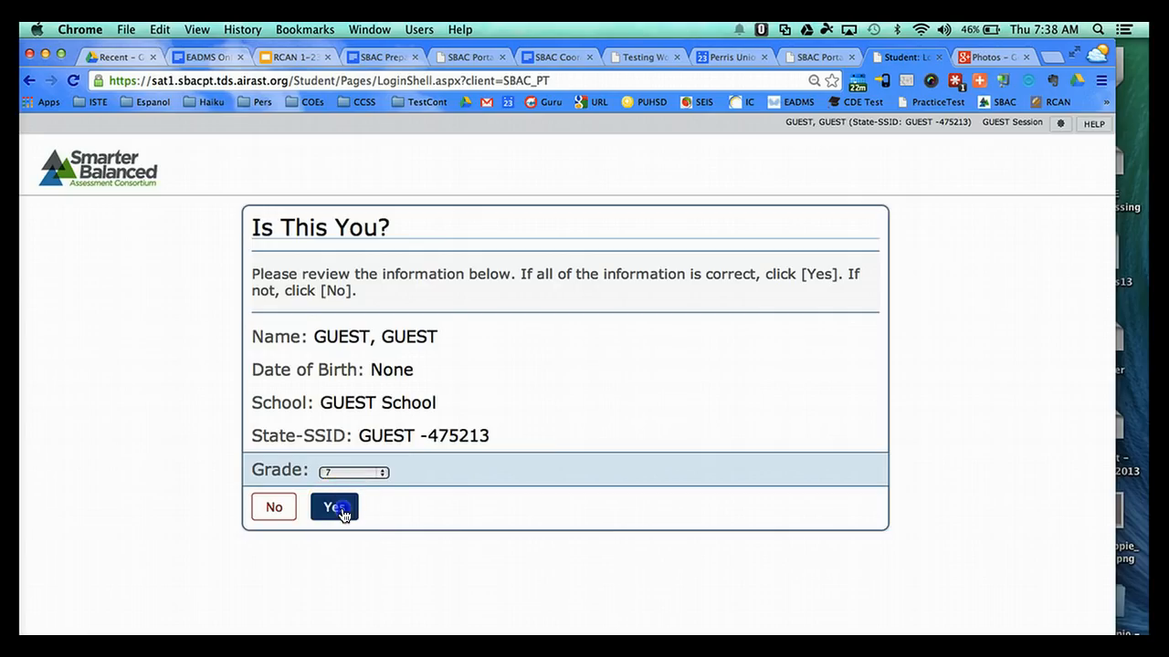
left_click(333, 507)
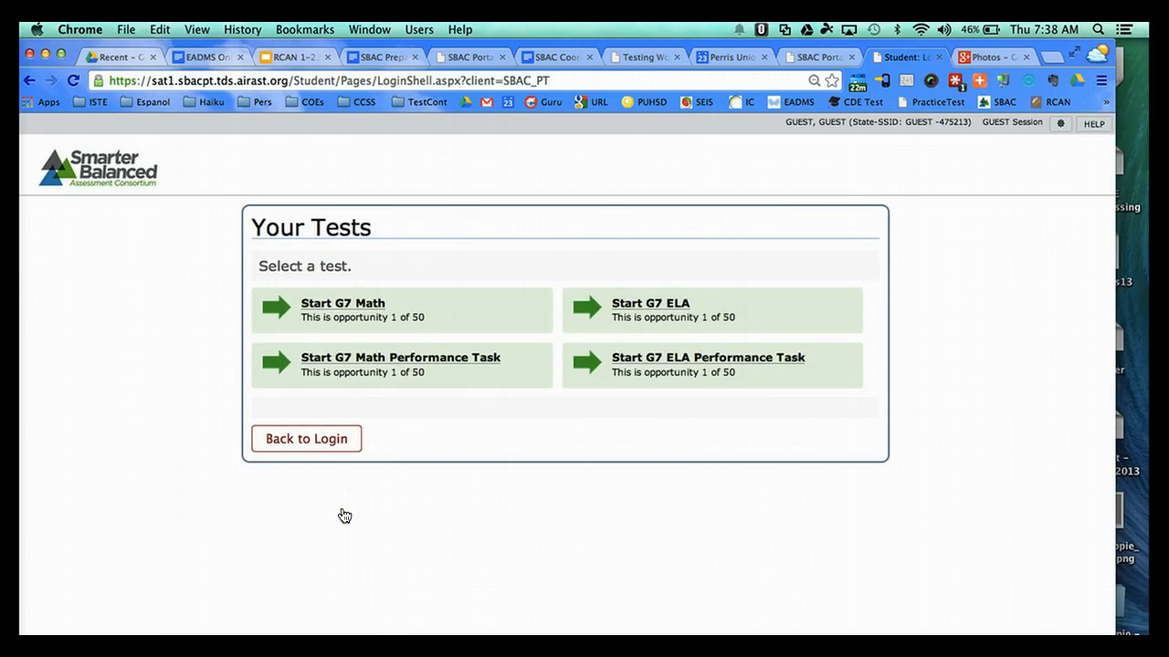
mouse_move(431, 308)
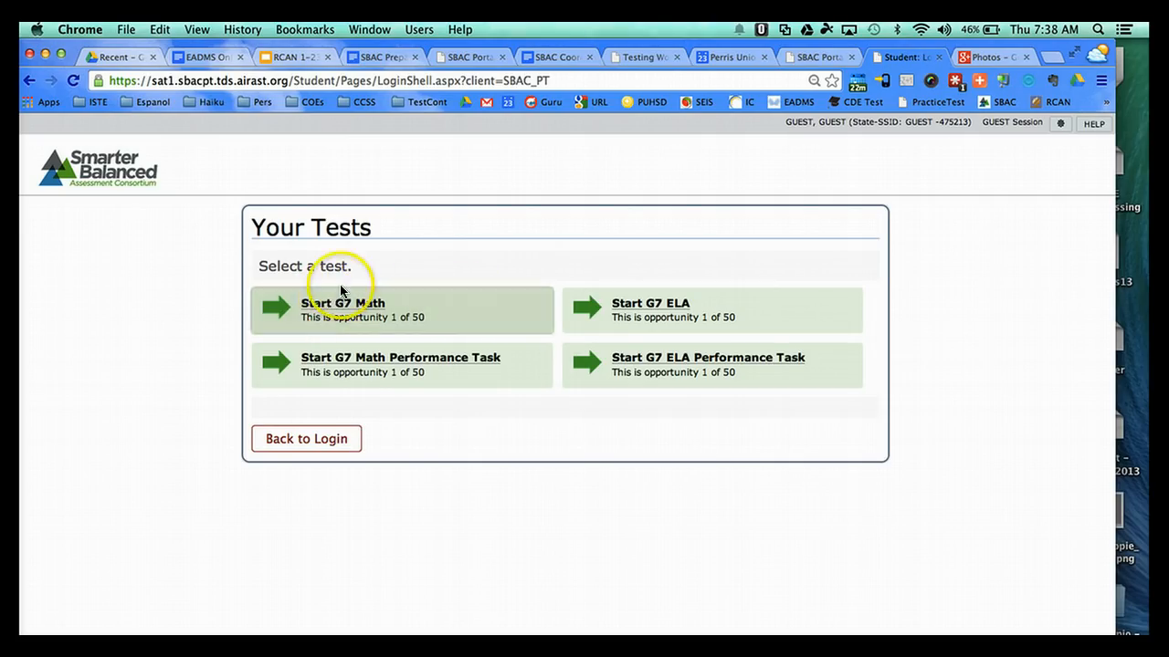
mouse_move(653, 309)
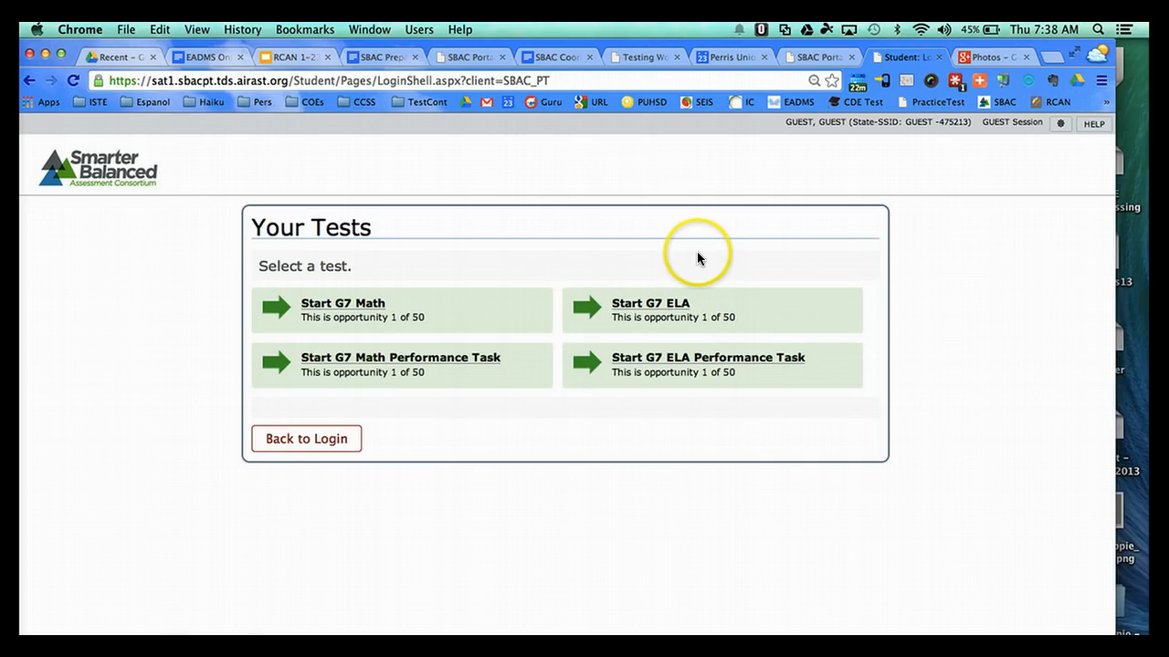
mouse_move(405, 274)
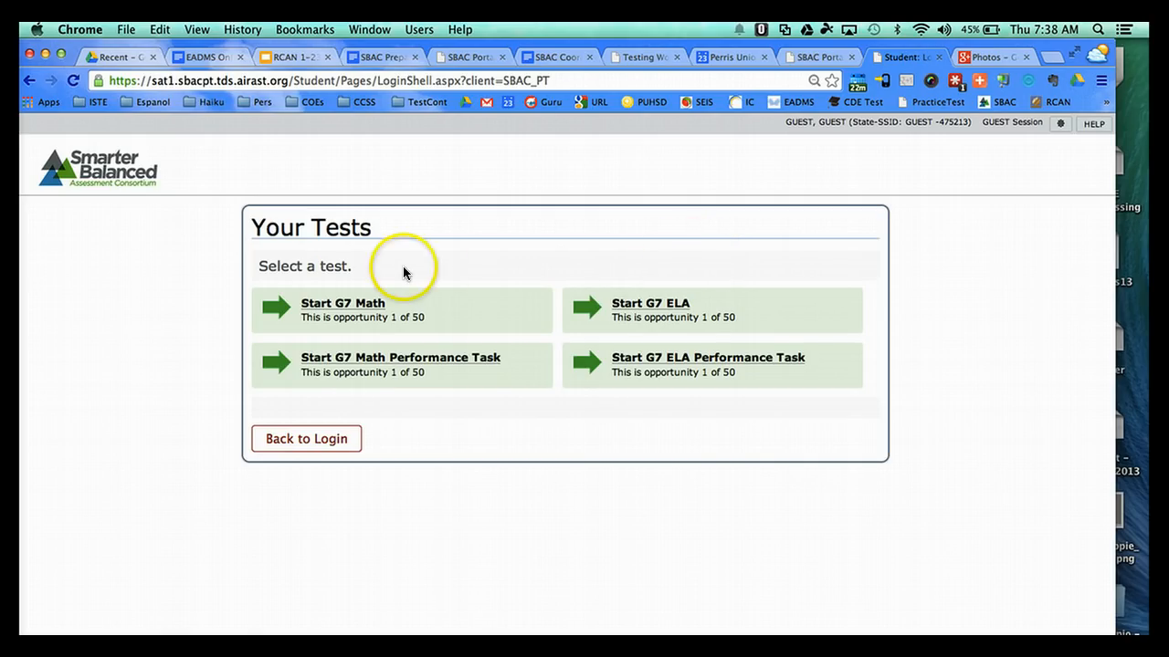
- Start the G7 Math test and confirm it with the default test settings
left_click(344, 303)
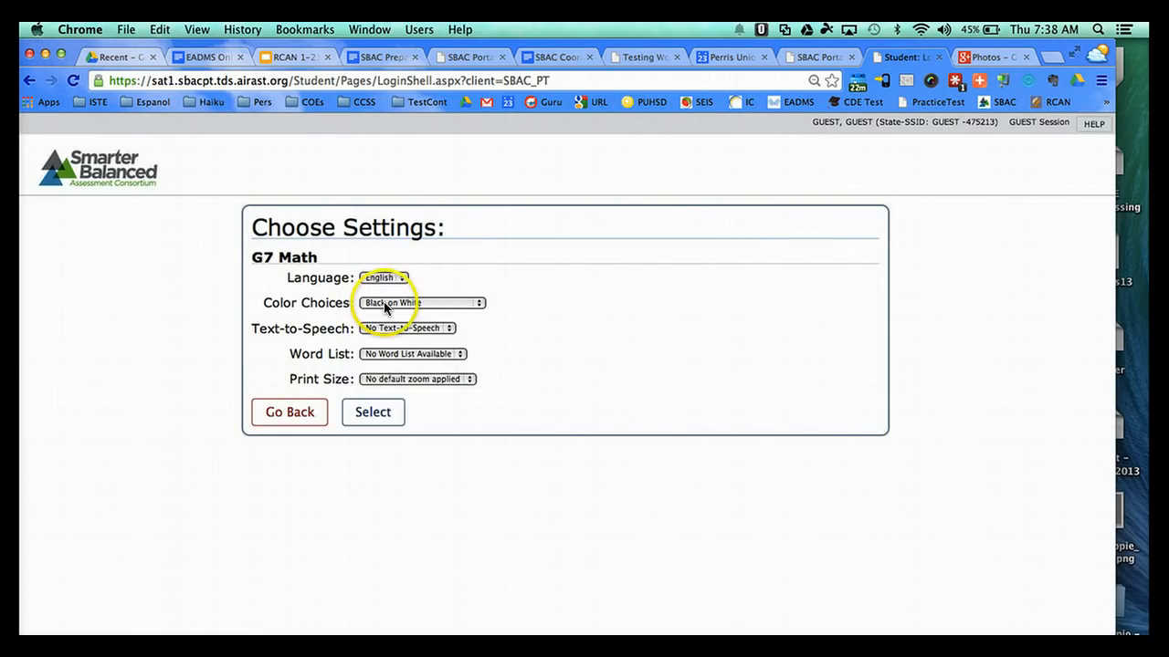
mouse_move(478, 400)
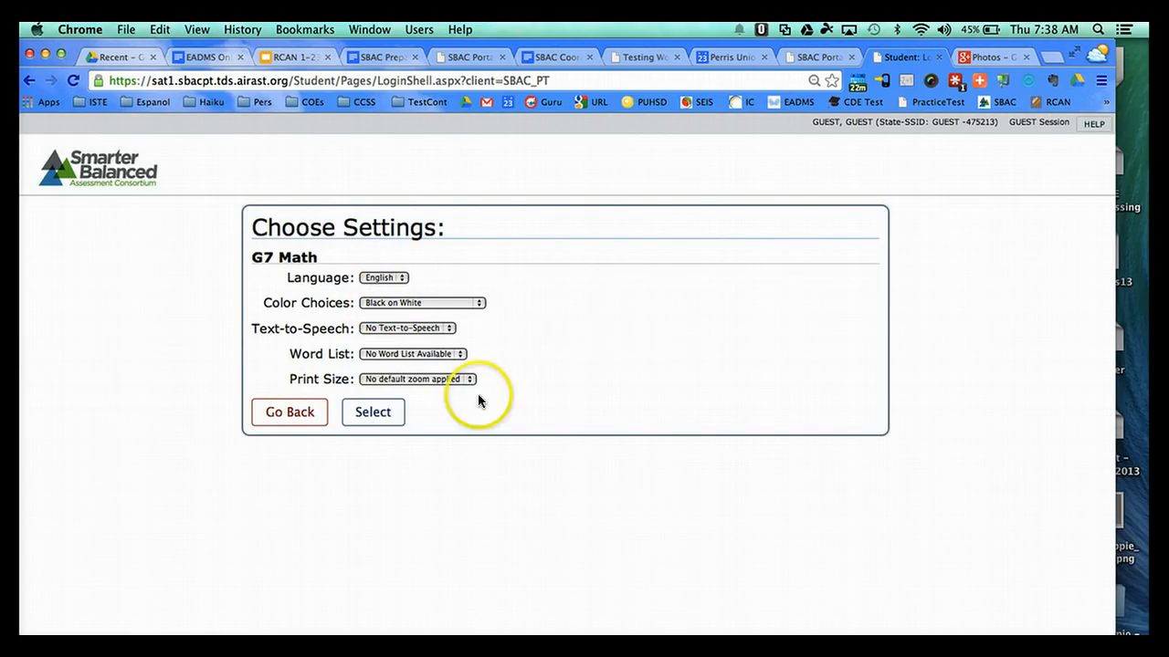
left_click(373, 413)
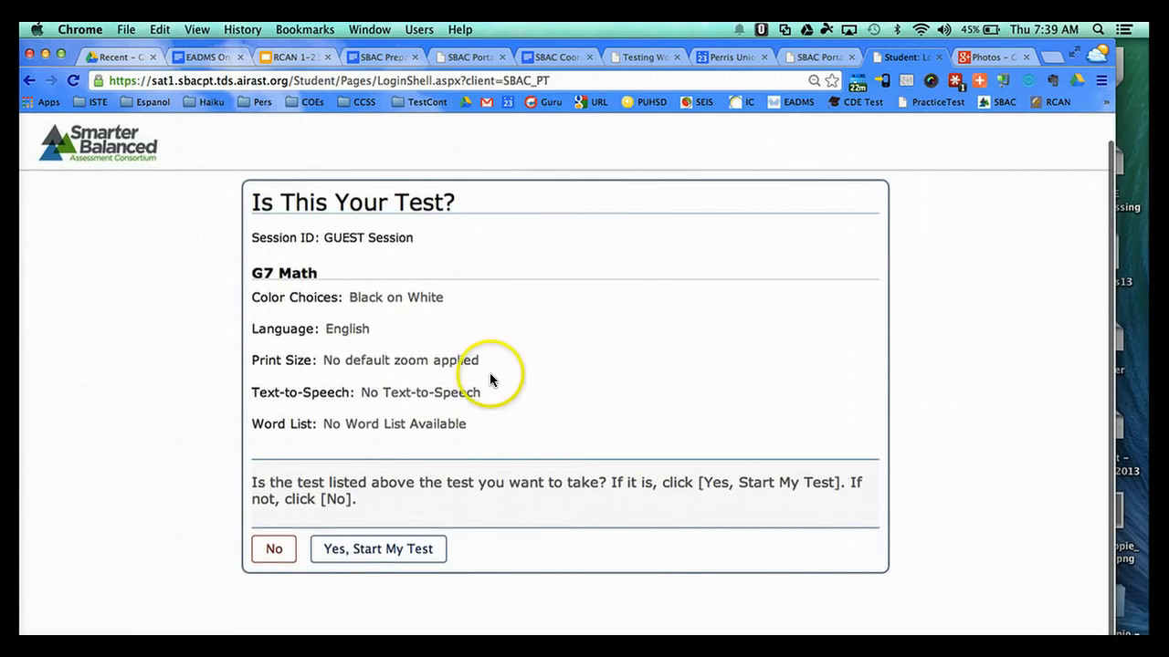
left_click(376, 548)
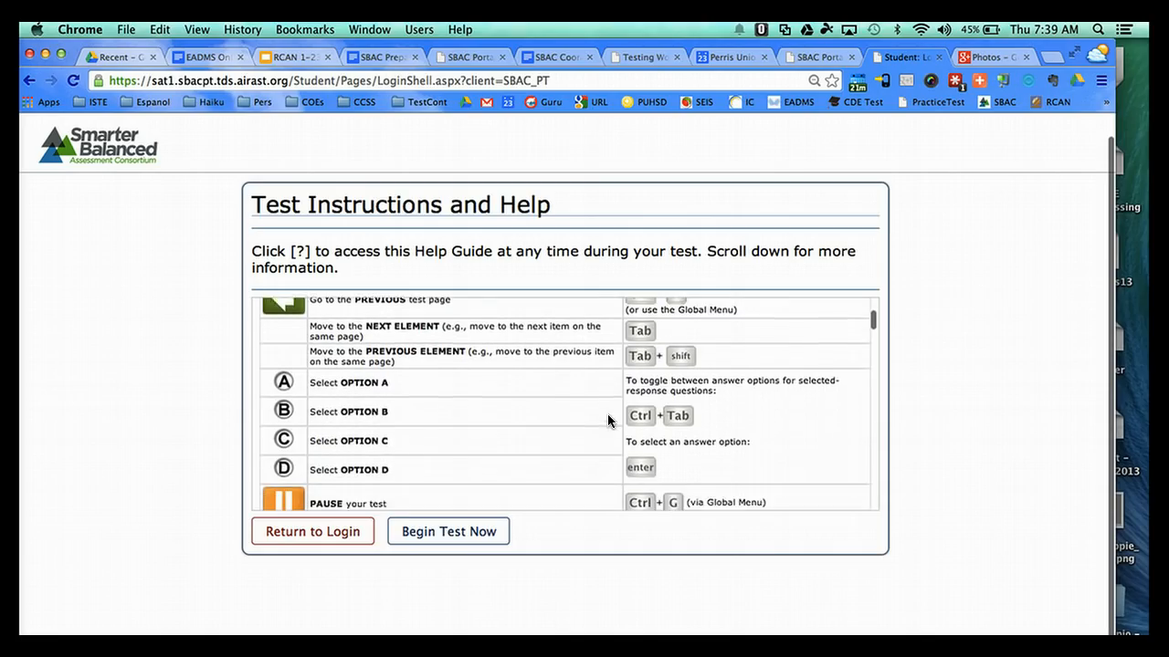
- Review the Test Instructions and Help list, then begin the G7 Math test at question 1
scroll("down", 3)
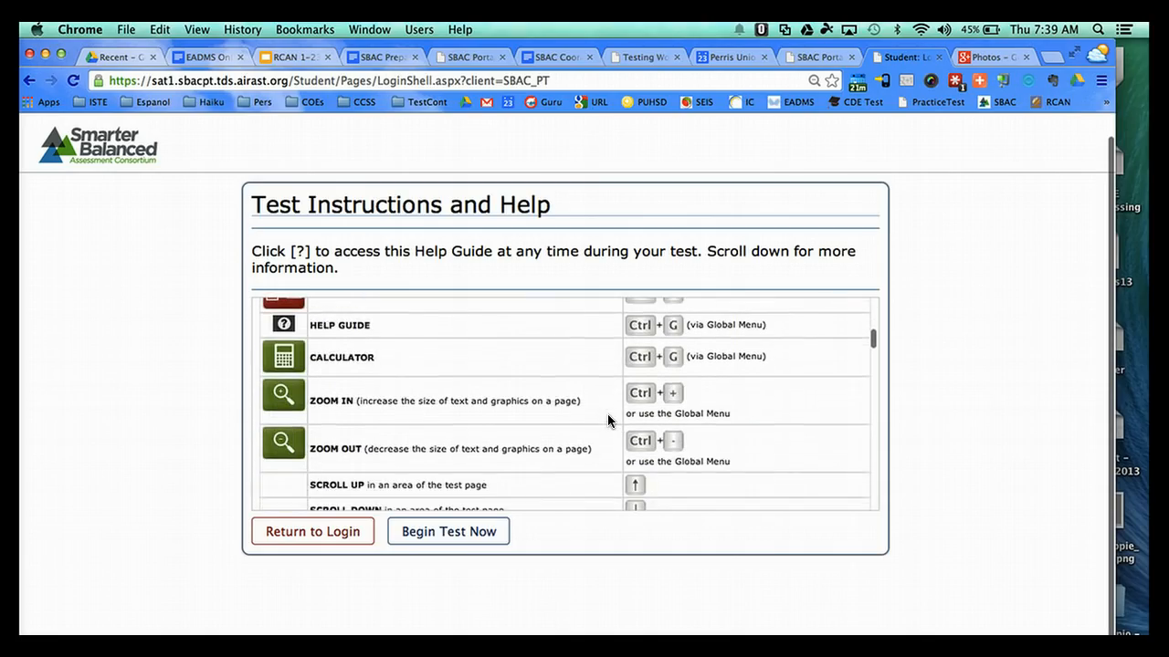
scroll("down", 3)
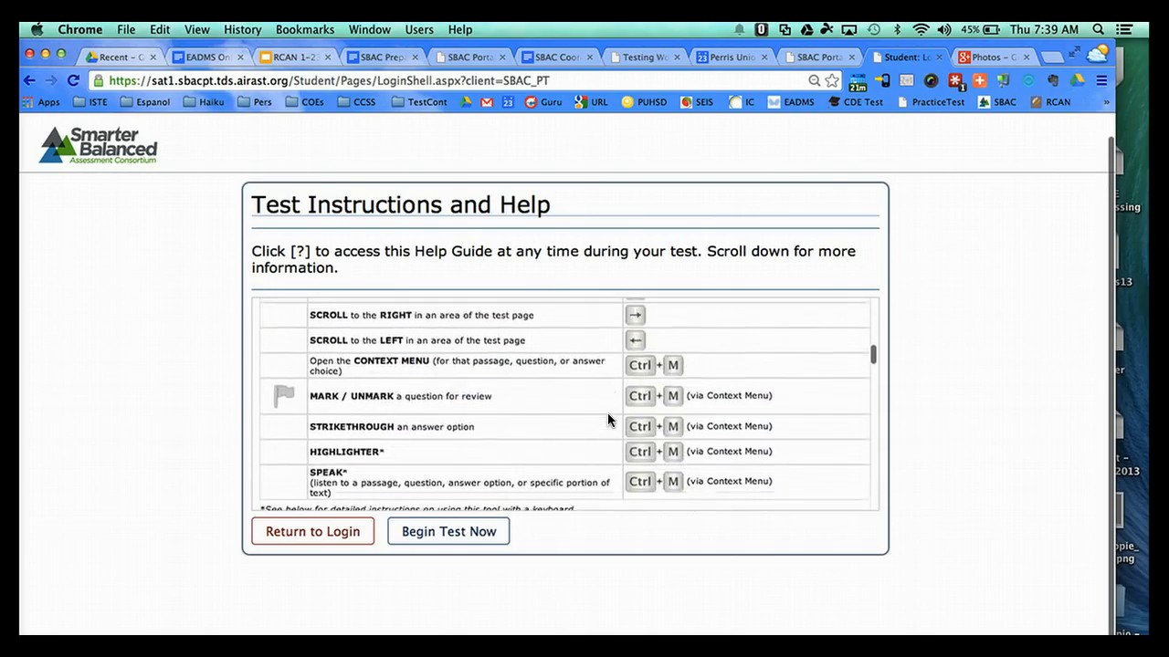
scroll("down", 3)
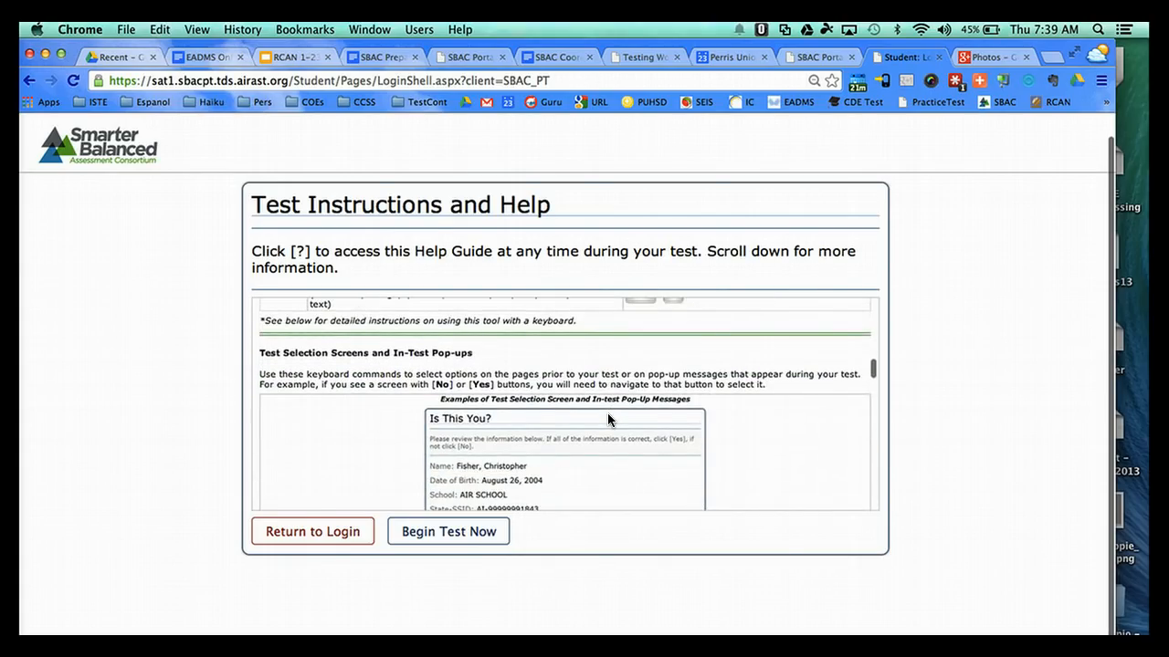
scroll("down", 3)
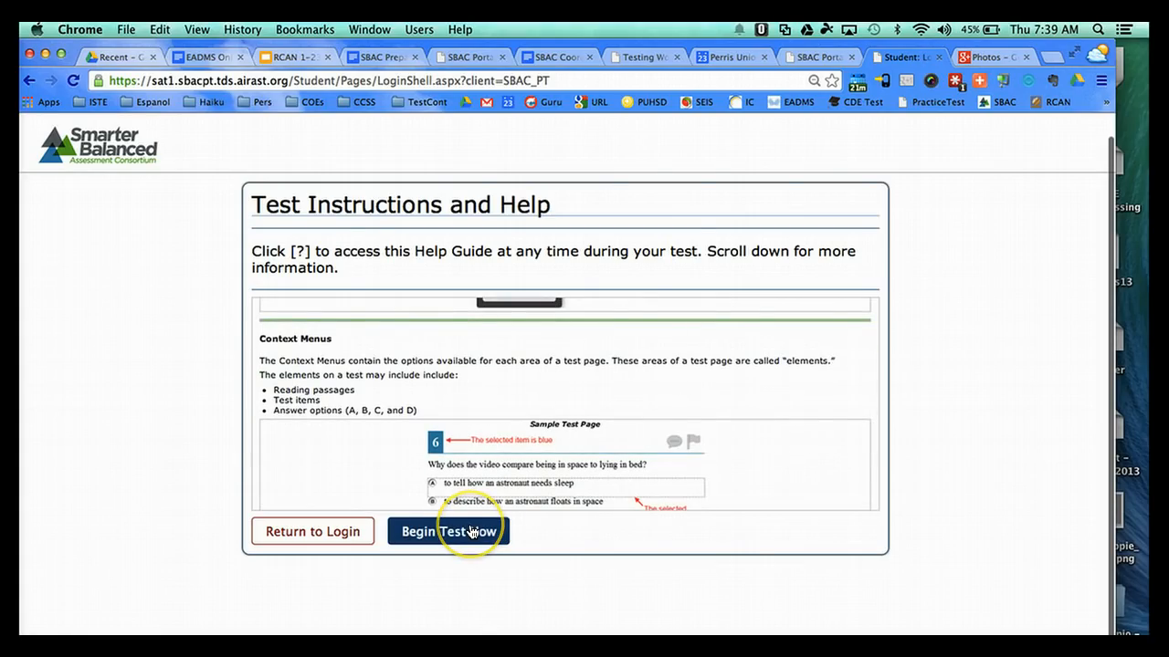
left_click(447, 529)
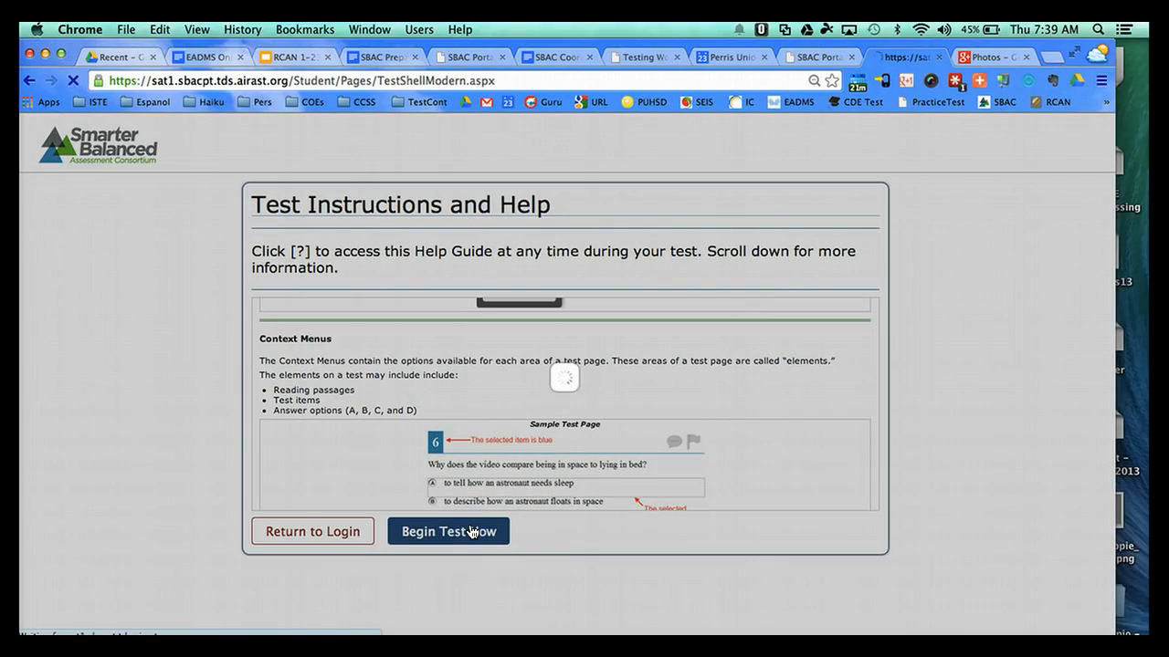
left_click(448, 532)
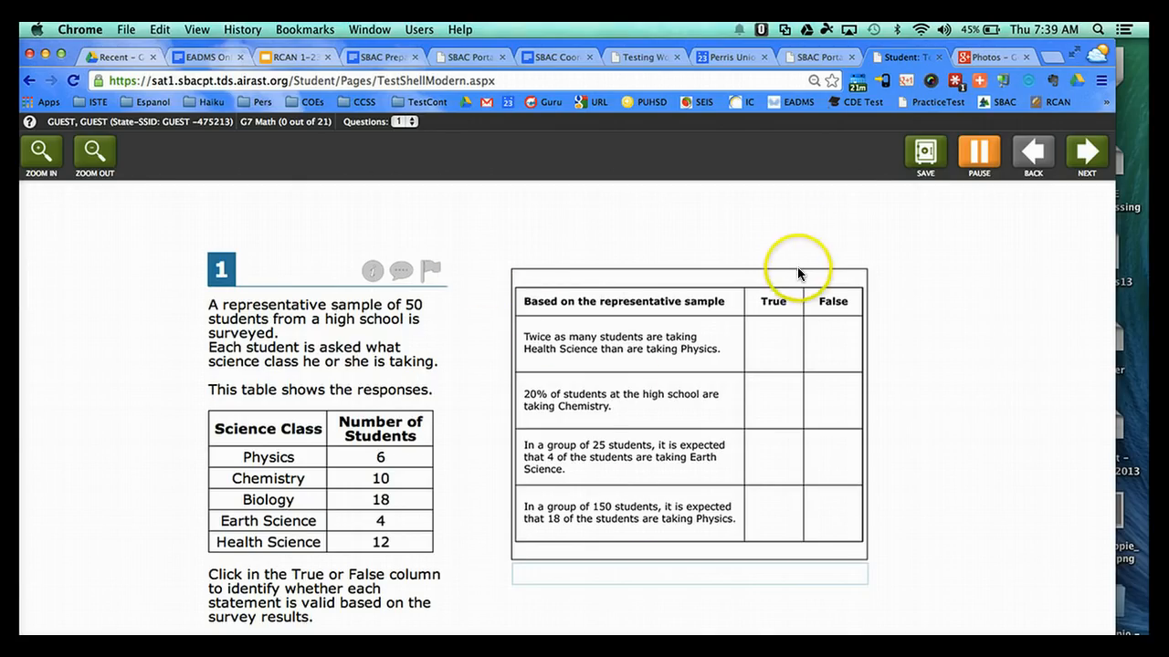
mouse_move(636, 400)
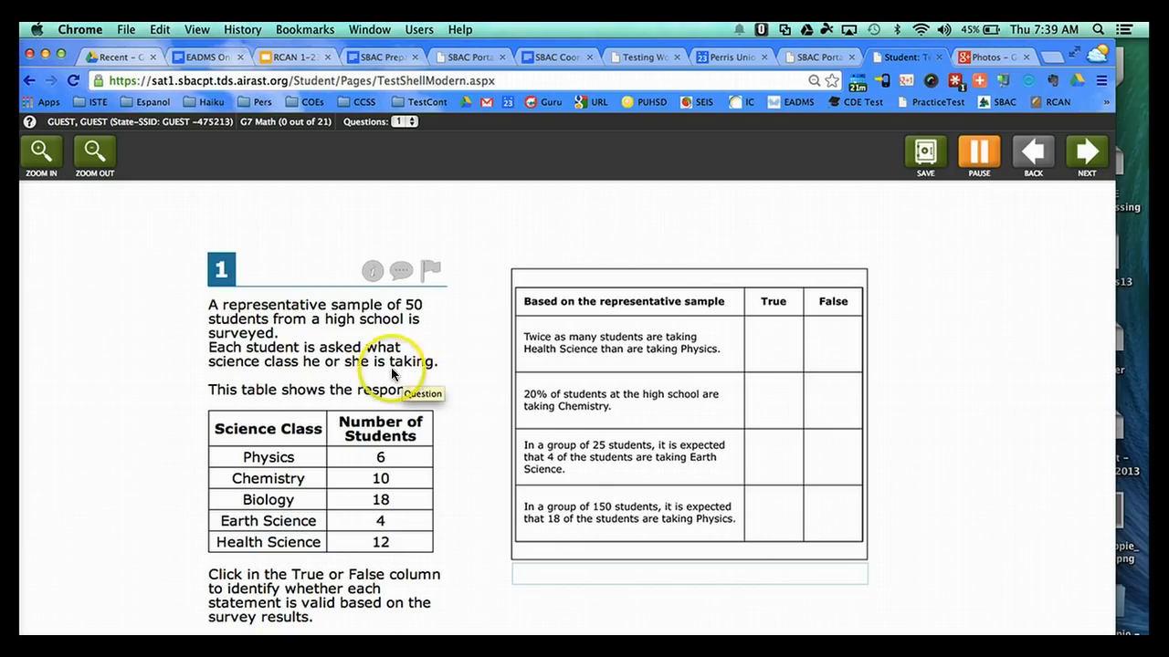
mouse_move(244, 336)
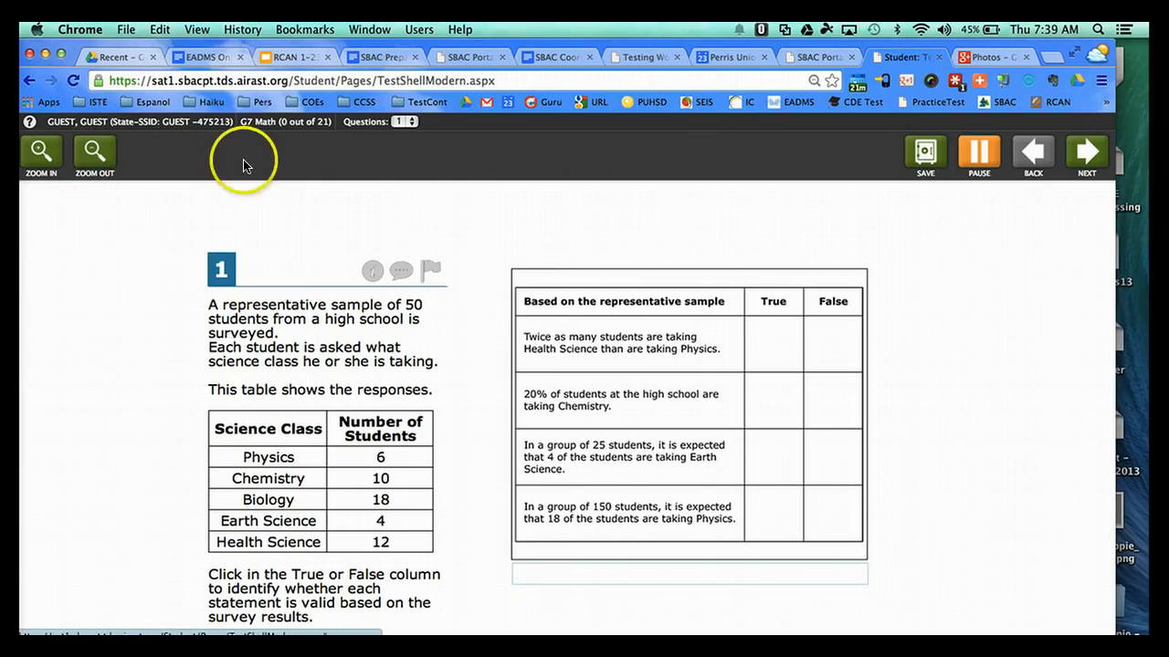
mouse_move(95, 155)
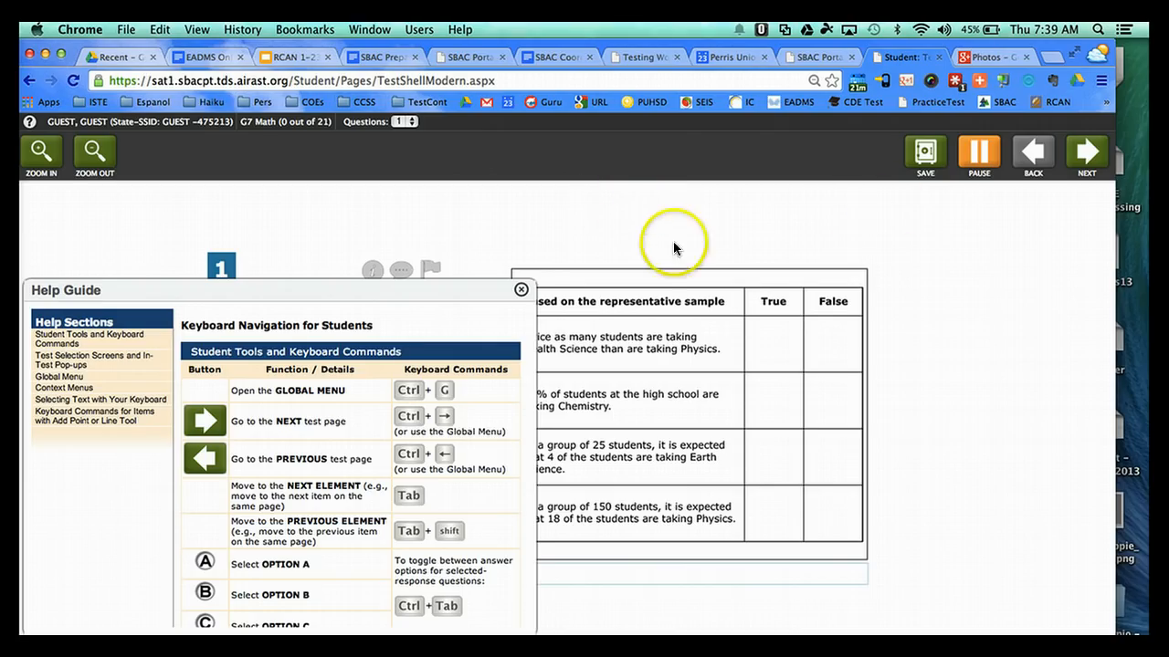
- Close the Help Guide, answer question 1's True/False table and advance to question 2
left_click(523, 289)
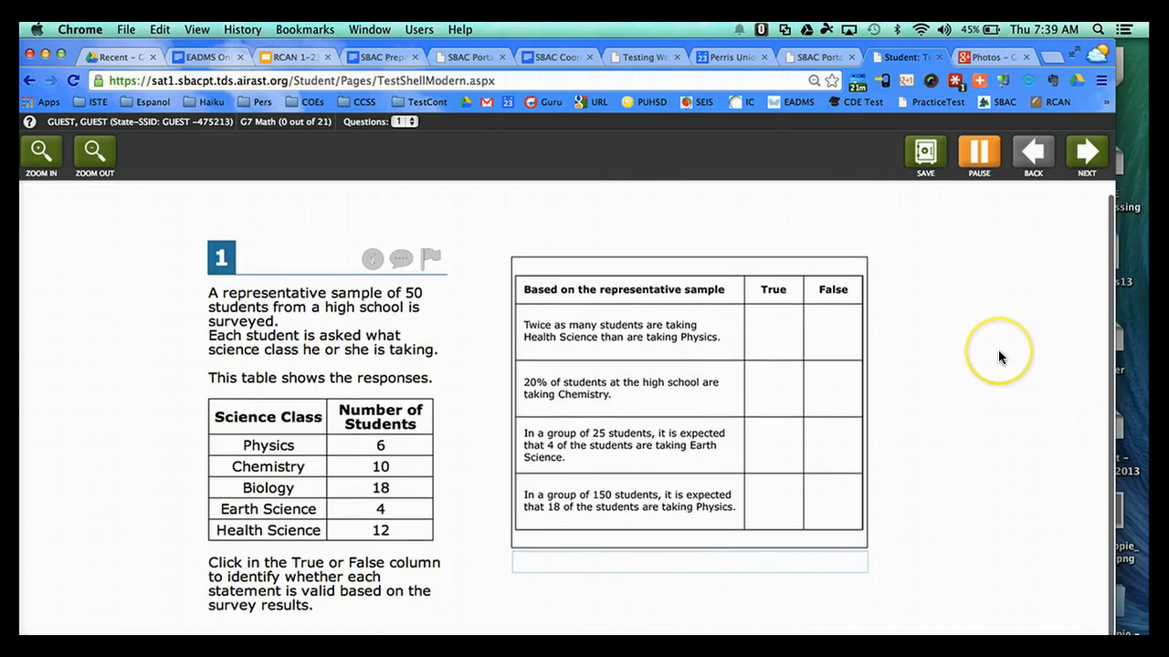
left_click(831, 391)
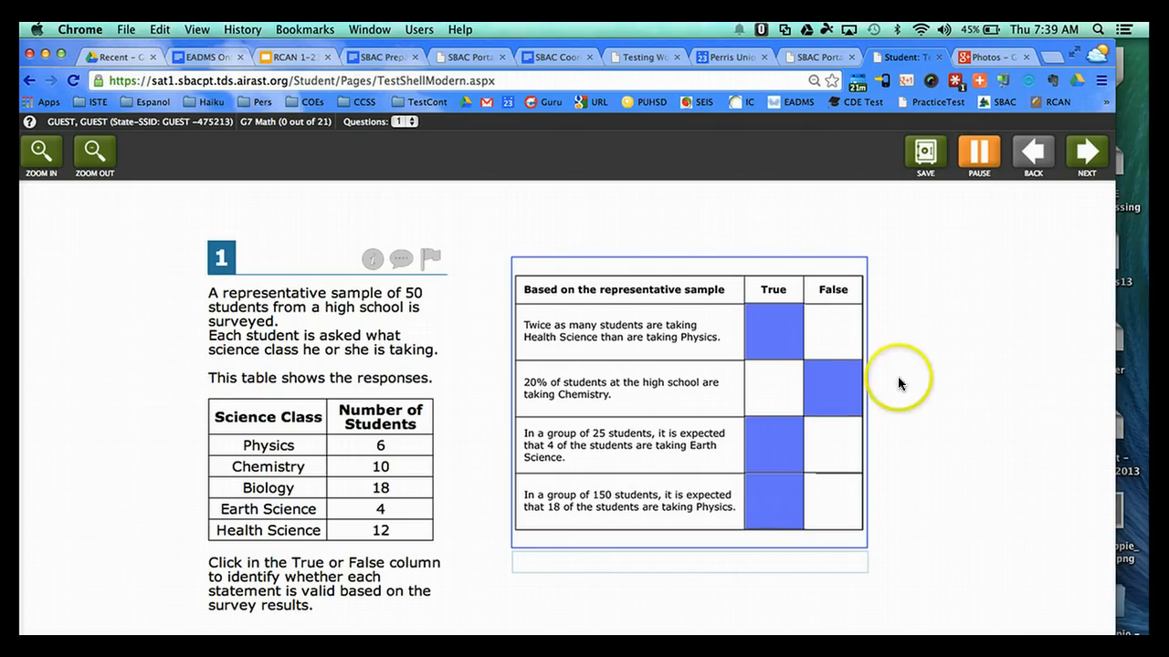
left_click(1085, 150)
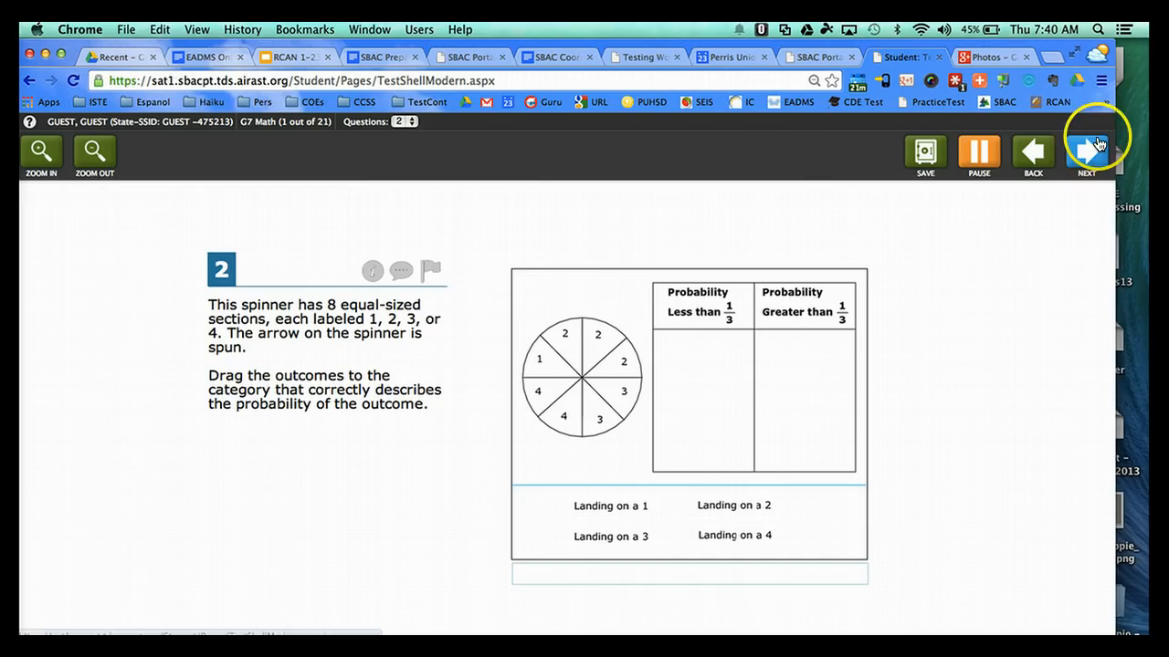
- Attempt to advance past question 2 and dismiss the unanswered-questions Attention warning
left_click(1085, 150)
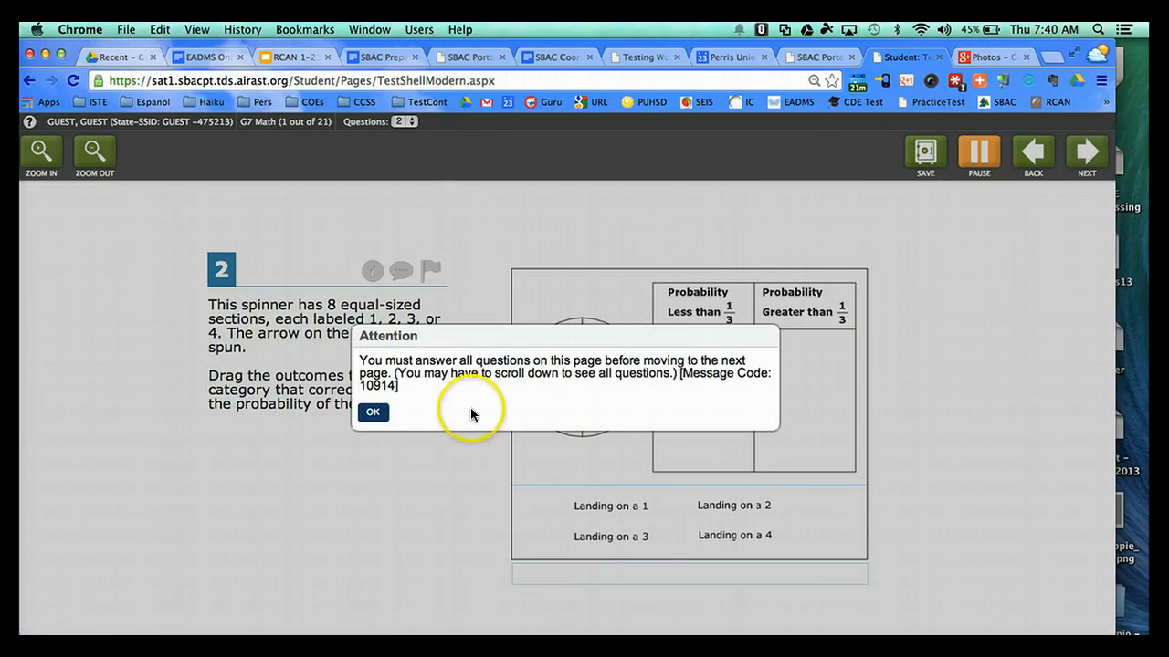
left_click(373, 413)
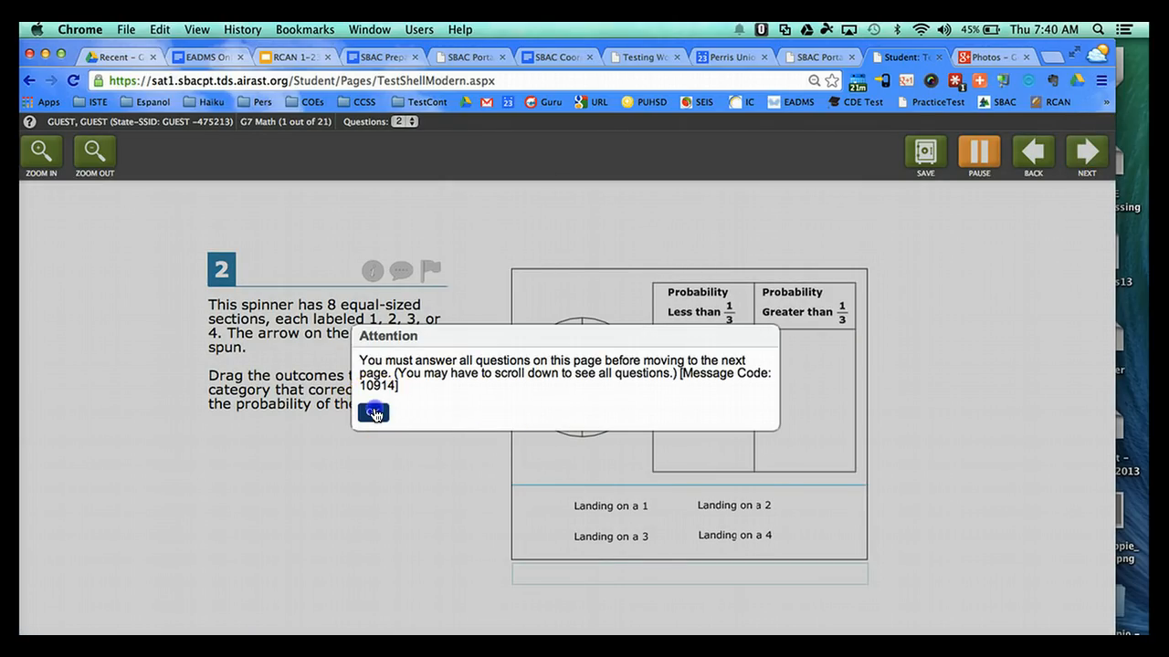
left_click(373, 413)
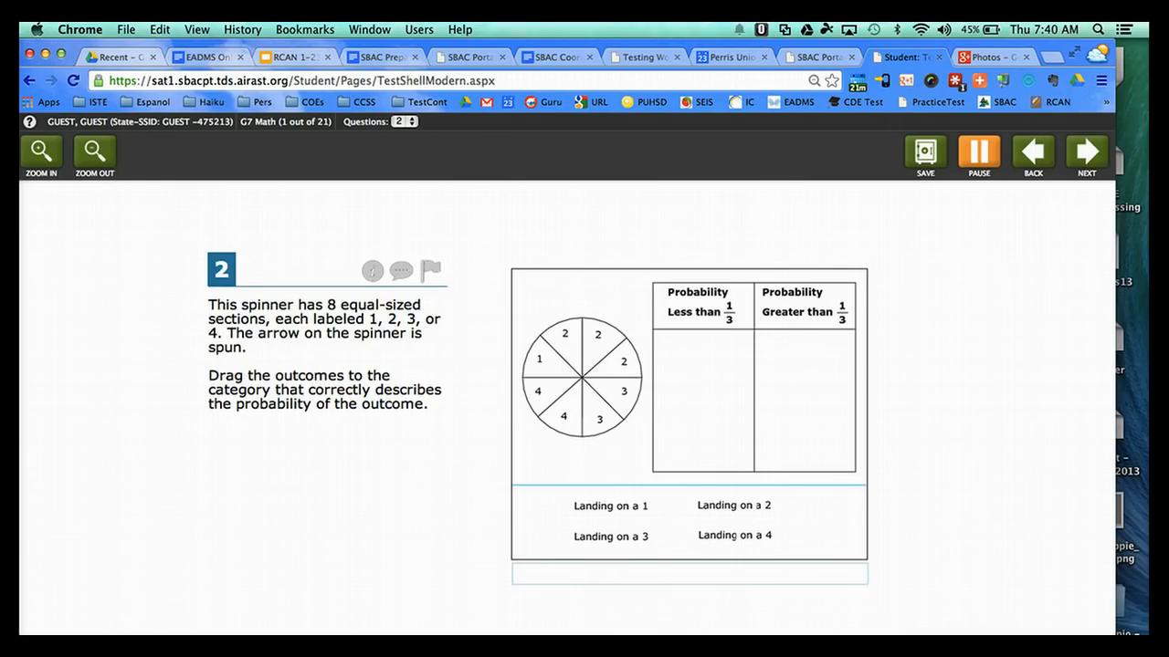
- Return to the SBAC handout in Google Docs and follow its goo.gl link to the PUHSD Assessment page
left_click(209, 55)
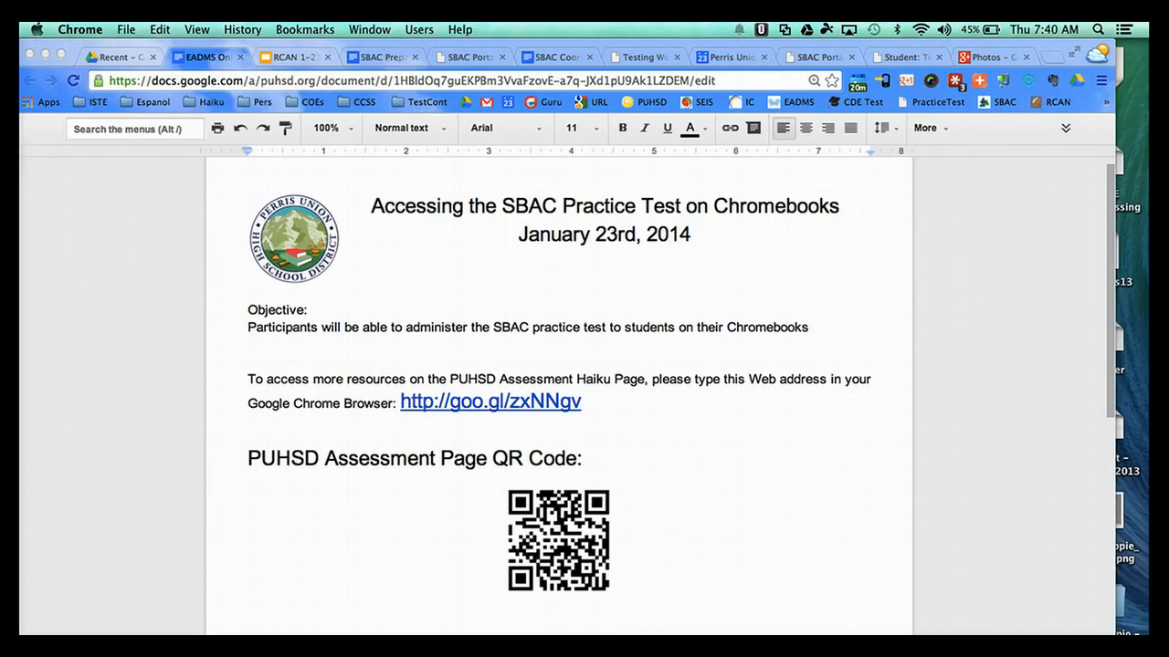
mouse_move(80, 619)
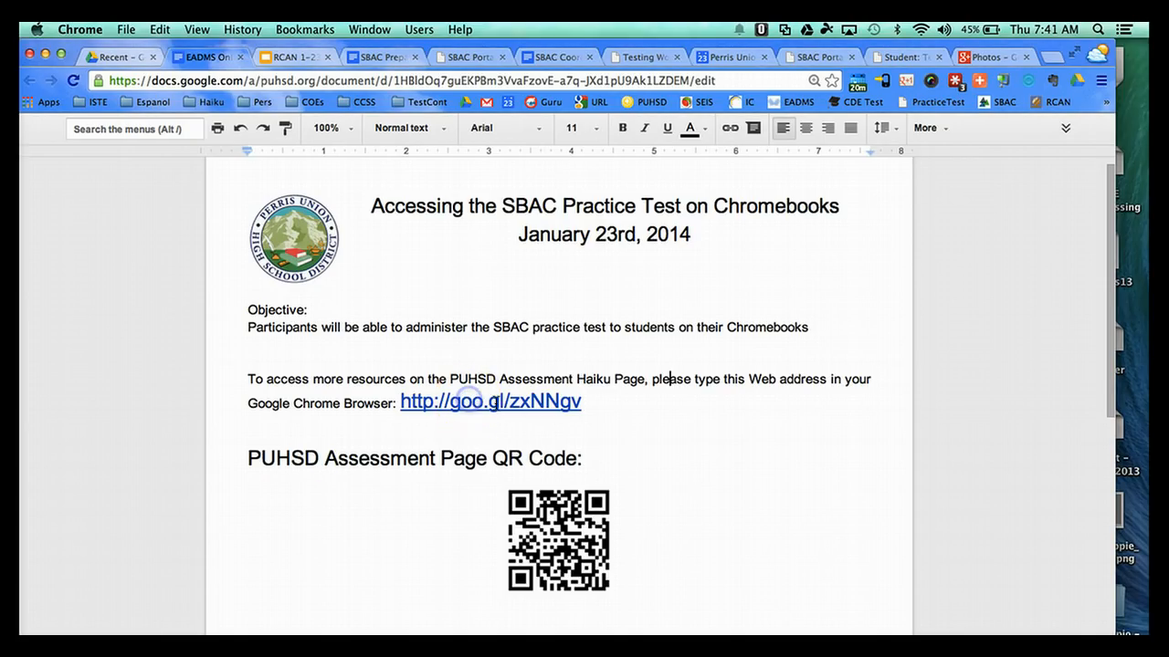
left_click(490, 402)
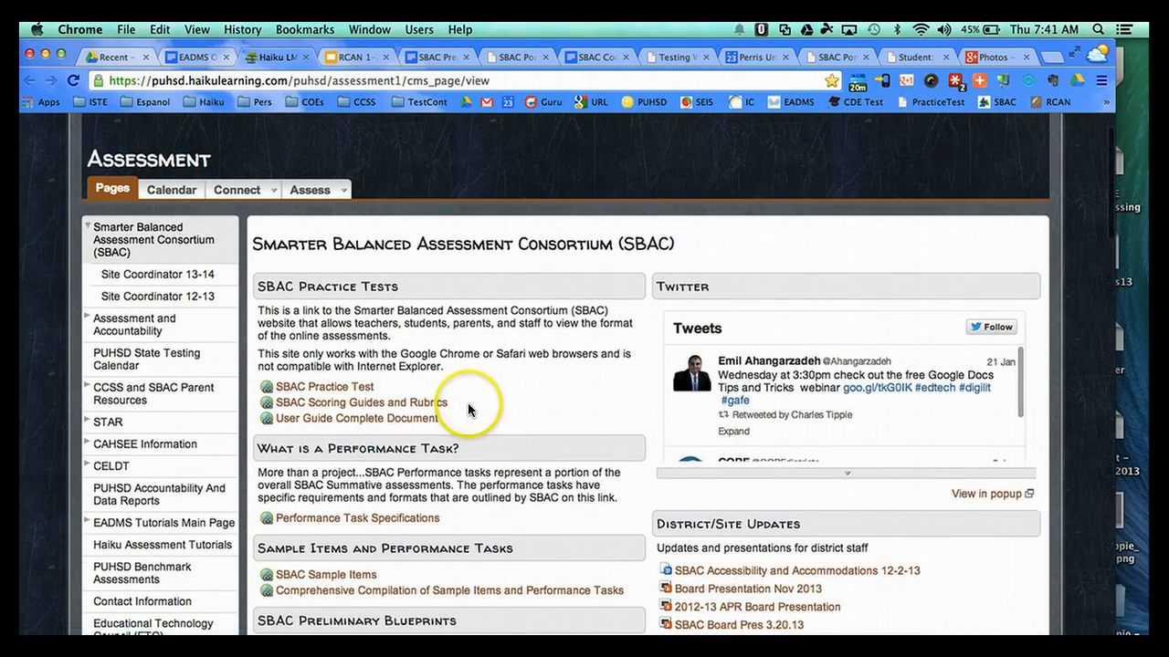
mouse_move(438, 355)
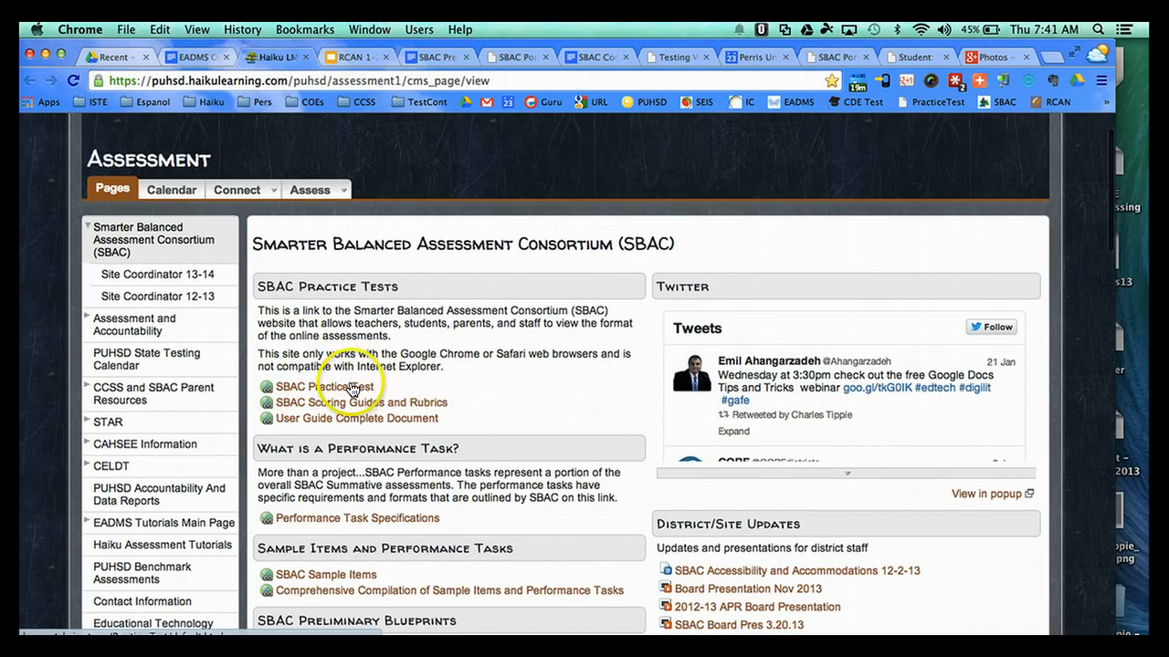
mouse_move(345, 387)
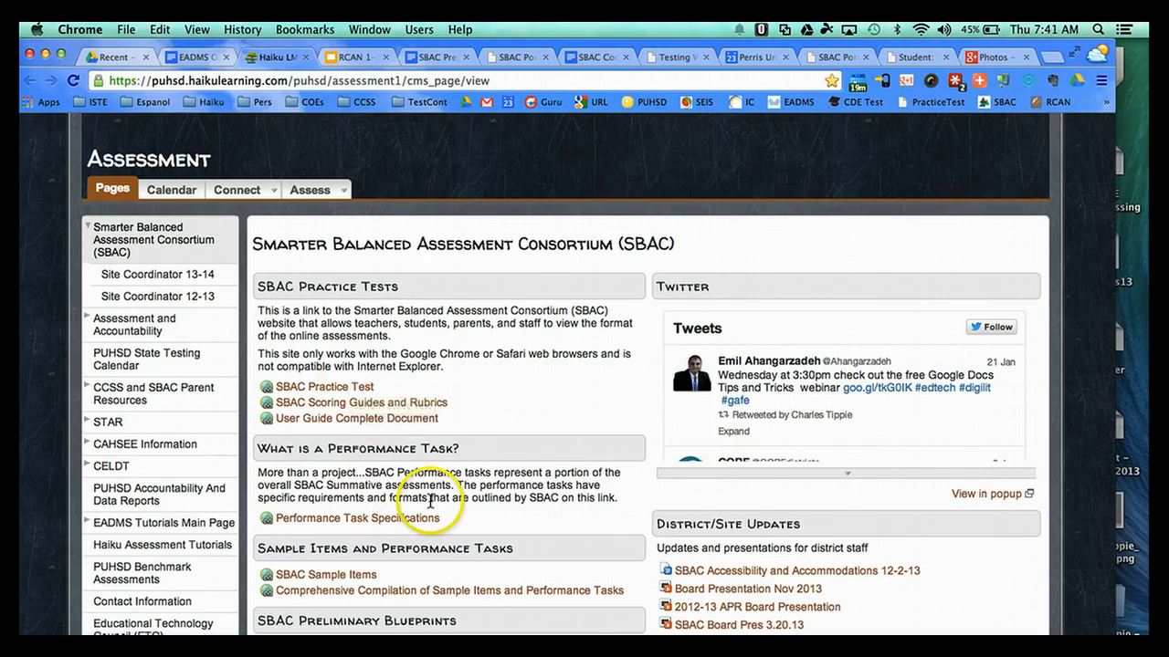
mouse_move(485, 471)
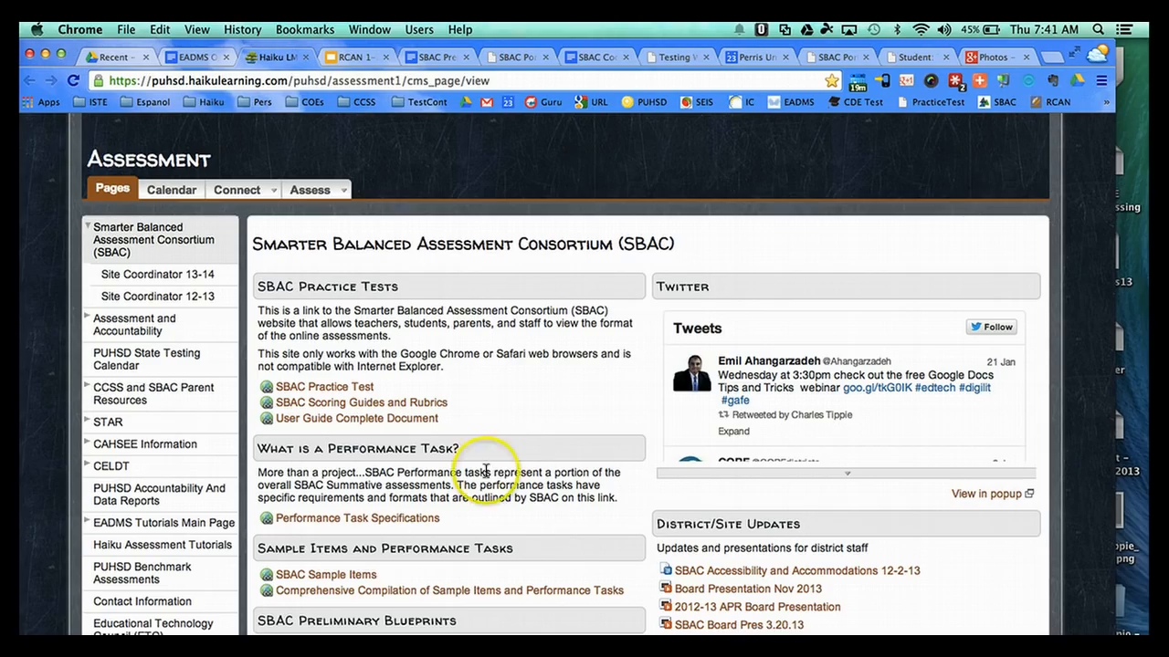